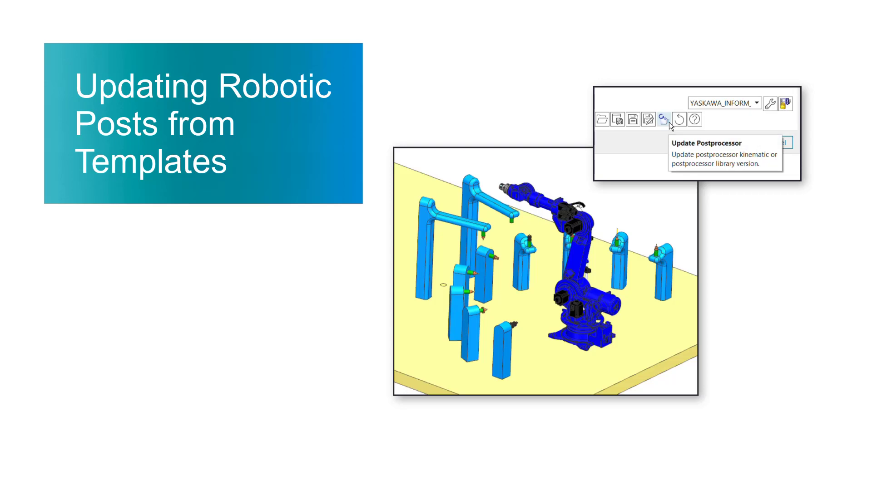
- Load YASKAWA_INFORM_post.psc into the Post Configurator via Edit Postprocessor
click(663, 119)
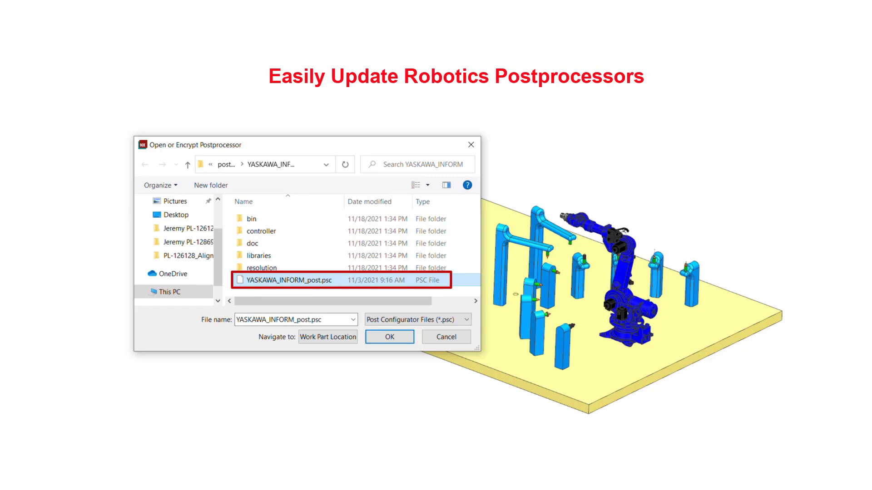
click(389, 335)
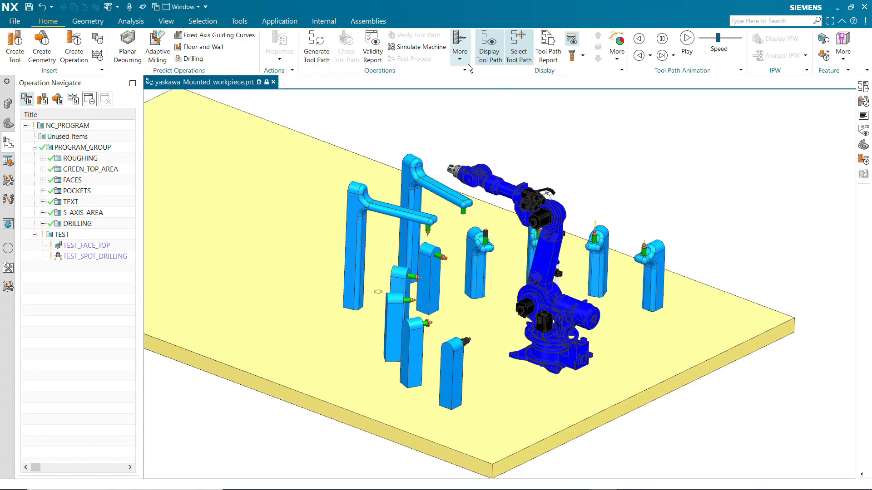
click(460, 47)
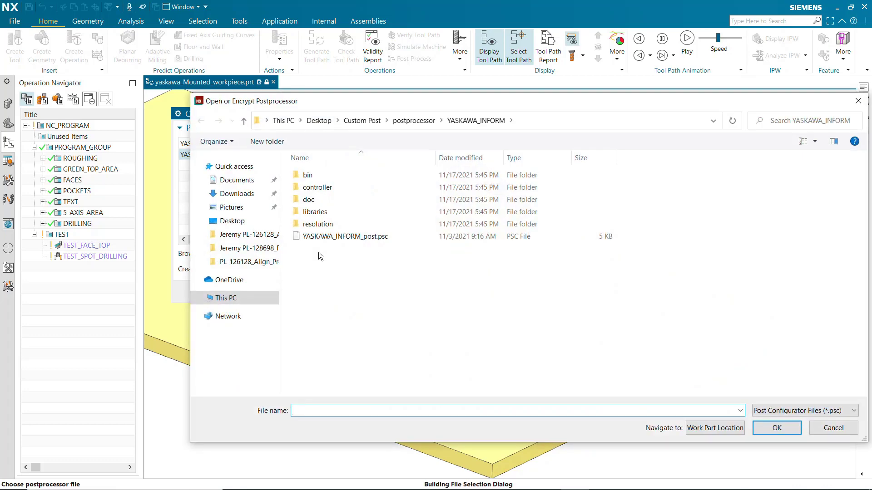
click(345, 236)
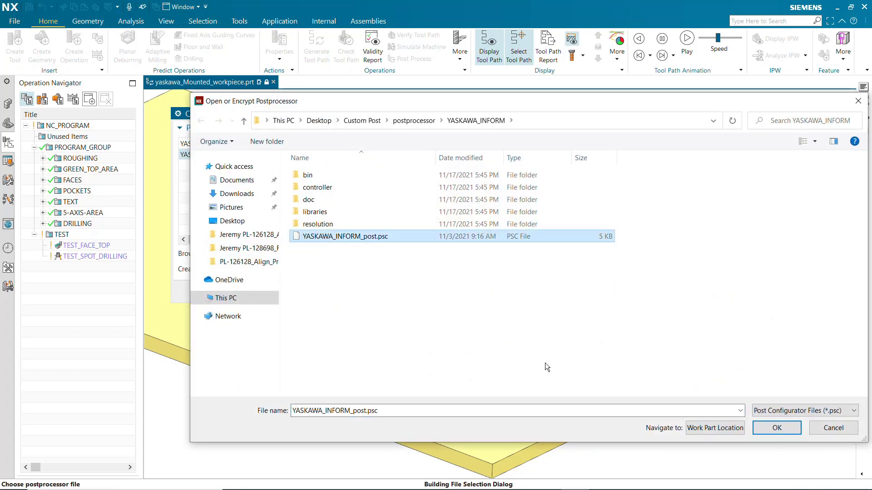
click(776, 428)
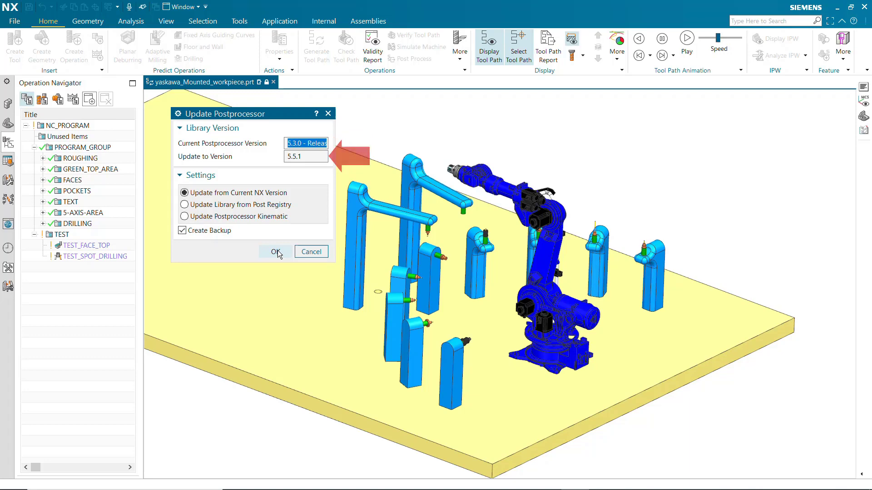
- Apply the library update from 5.3.0 to 5.5.1 with Create Backup kept on
click(273, 251)
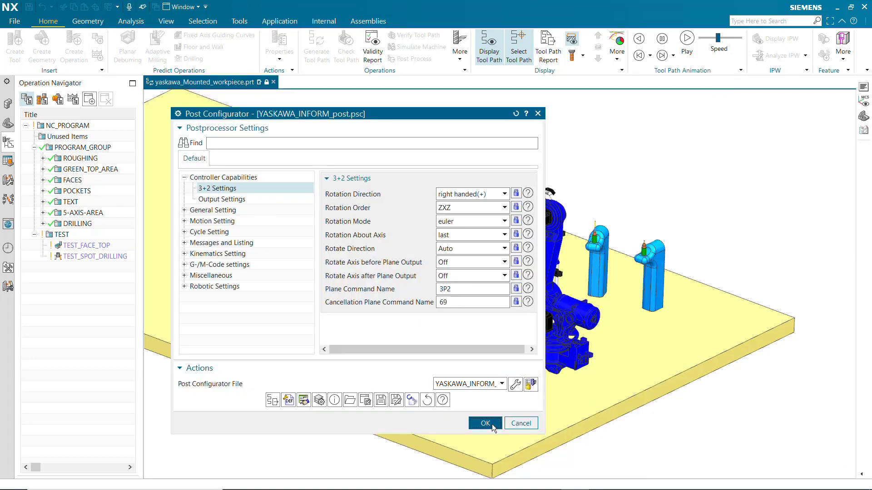
- Accept the 3+2 controller settings and add YASKAWA_INFORM_post.pui to the Postprocess list
click(483, 423)
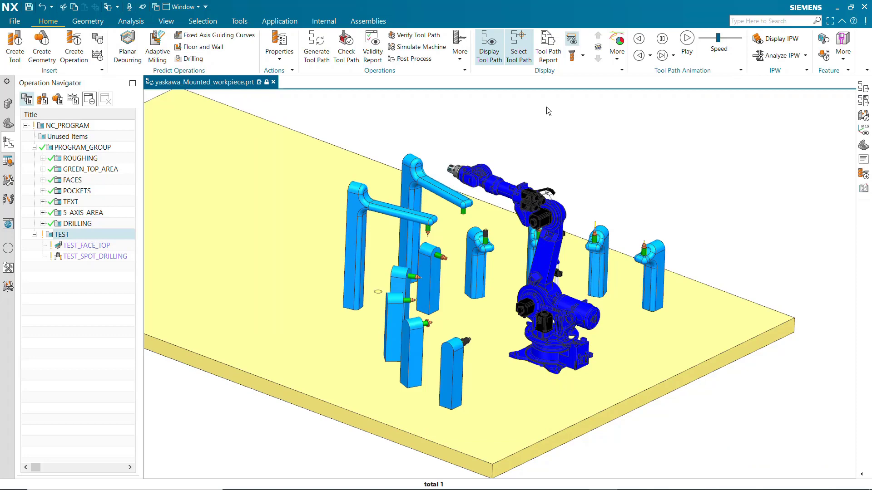
mouse_move(412, 59)
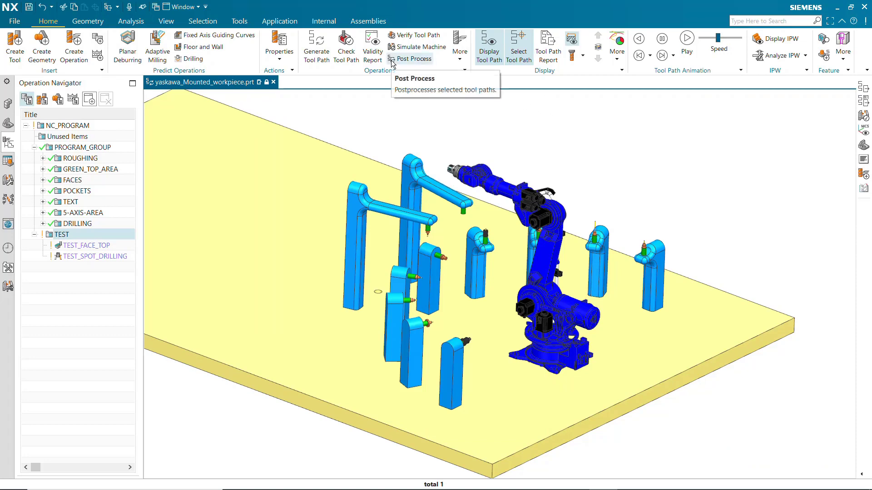
click(413, 58)
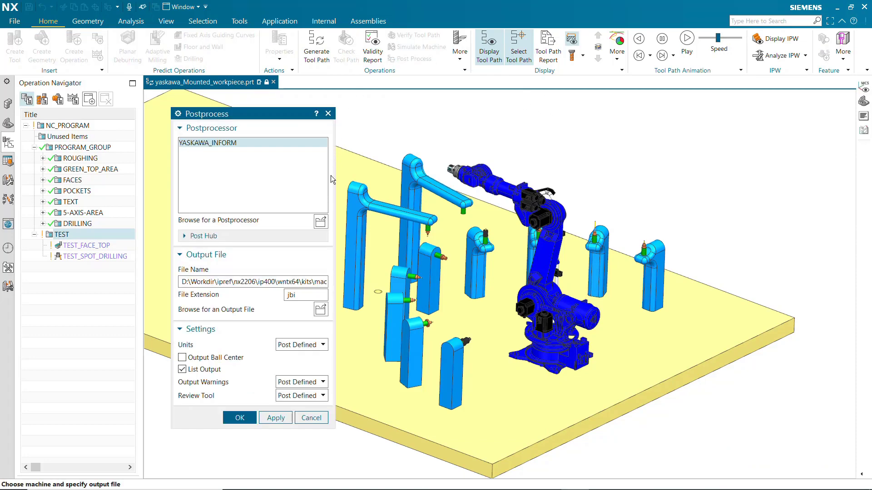
click(321, 221)
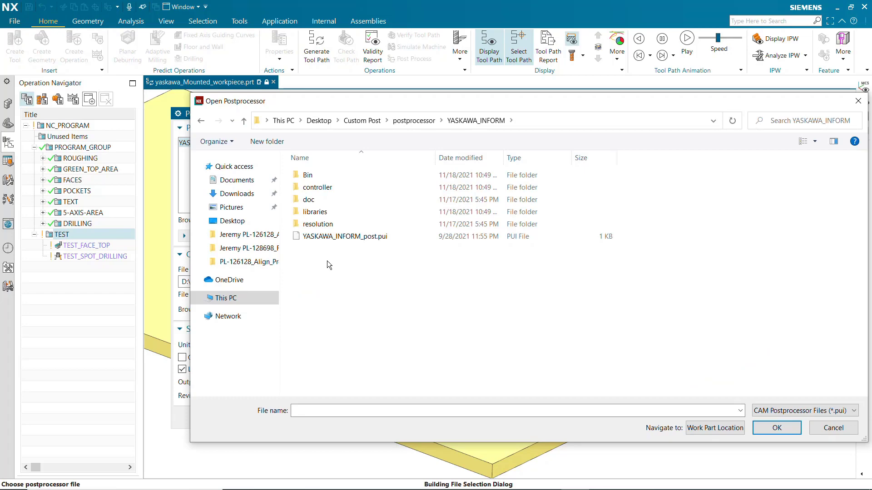
click(343, 236)
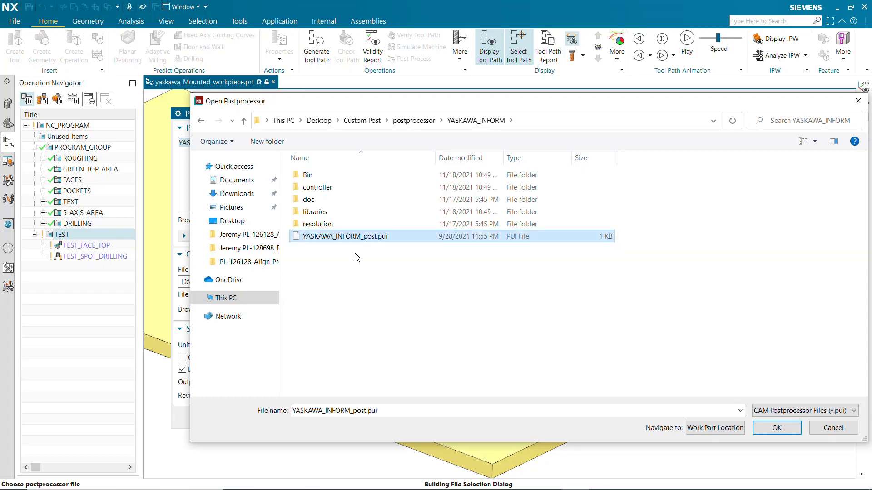
click(776, 427)
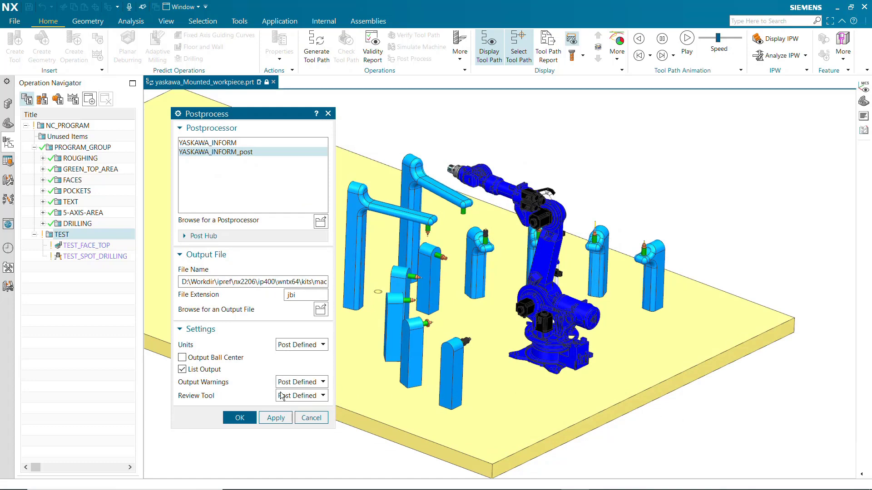
- Run the post, confirm the listing reports Library-Version 5.5.1, and dismiss it
click(239, 417)
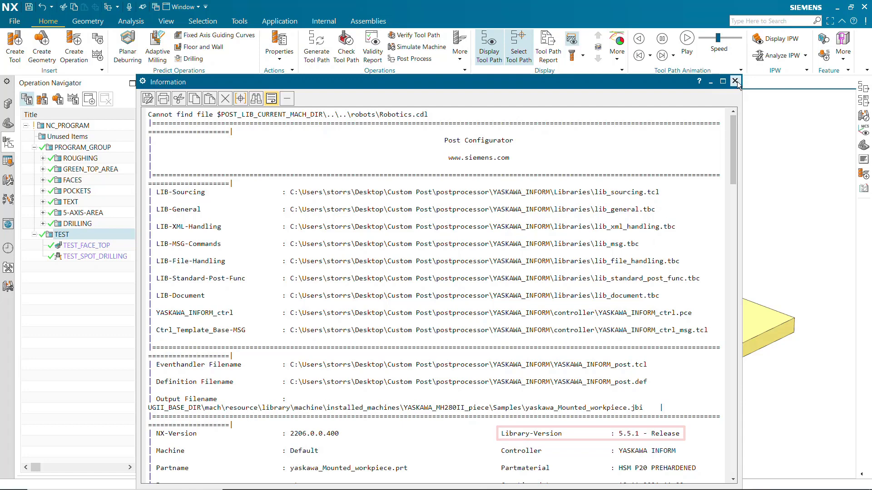
click(734, 80)
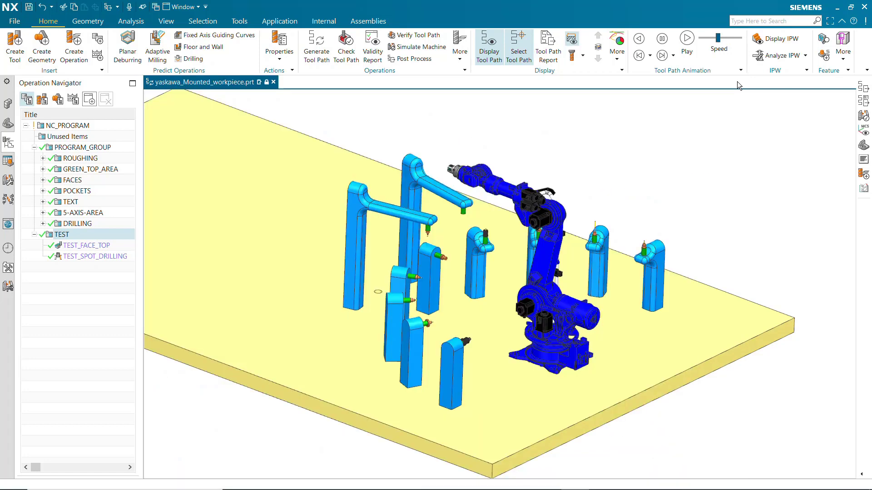